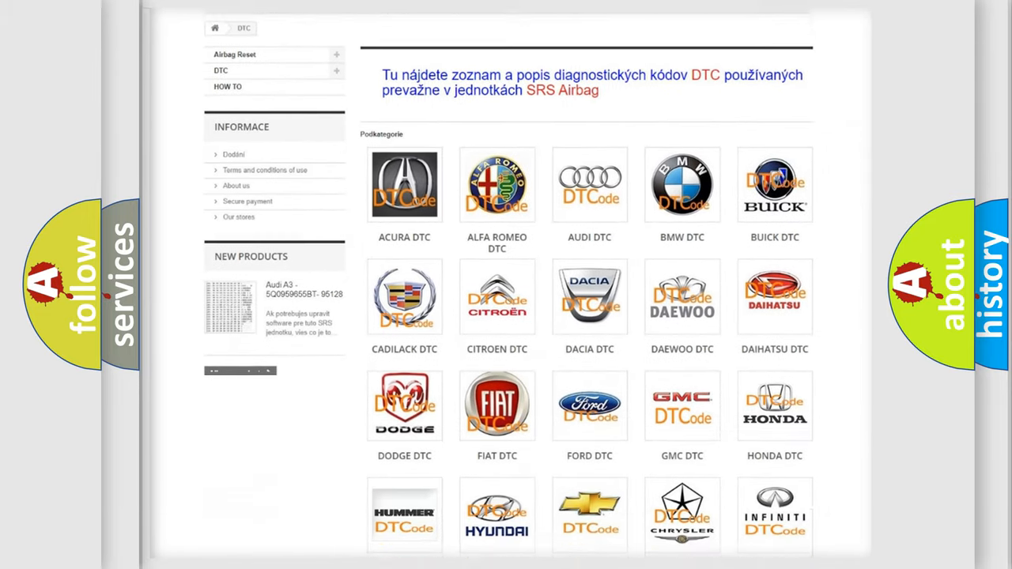
scroll("down", 3)
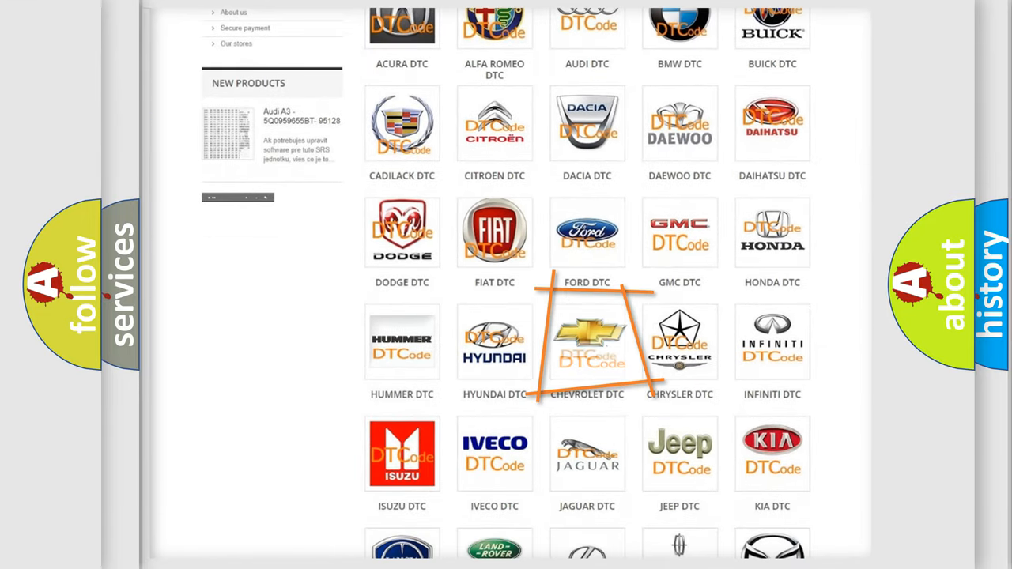